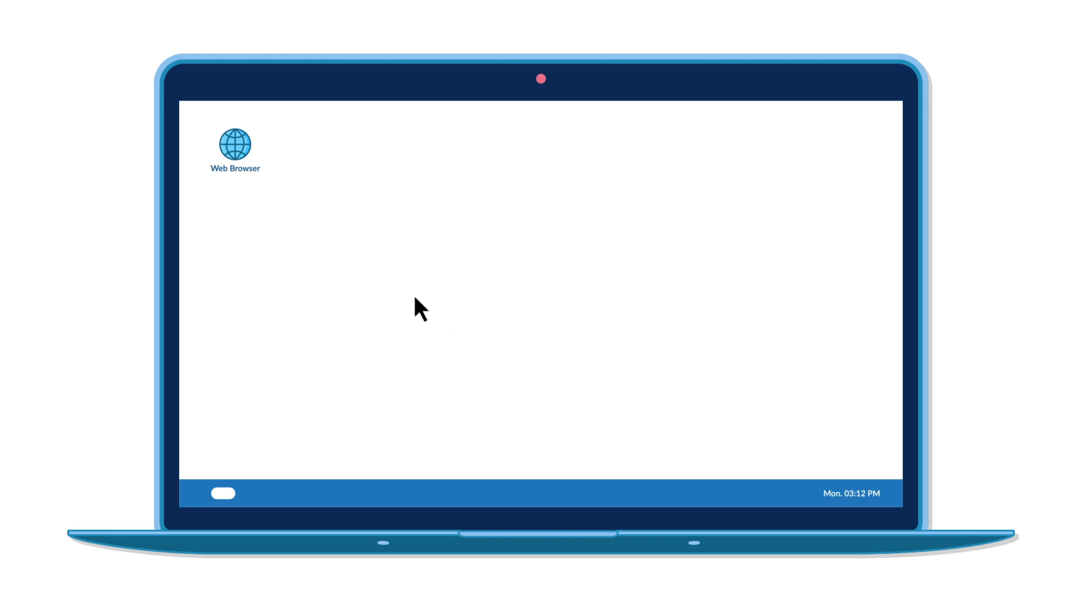
# Launch the browser, scroll the Hotel ratings page, and start the dialogue audio
pyautogui.doubleClick(234, 144)
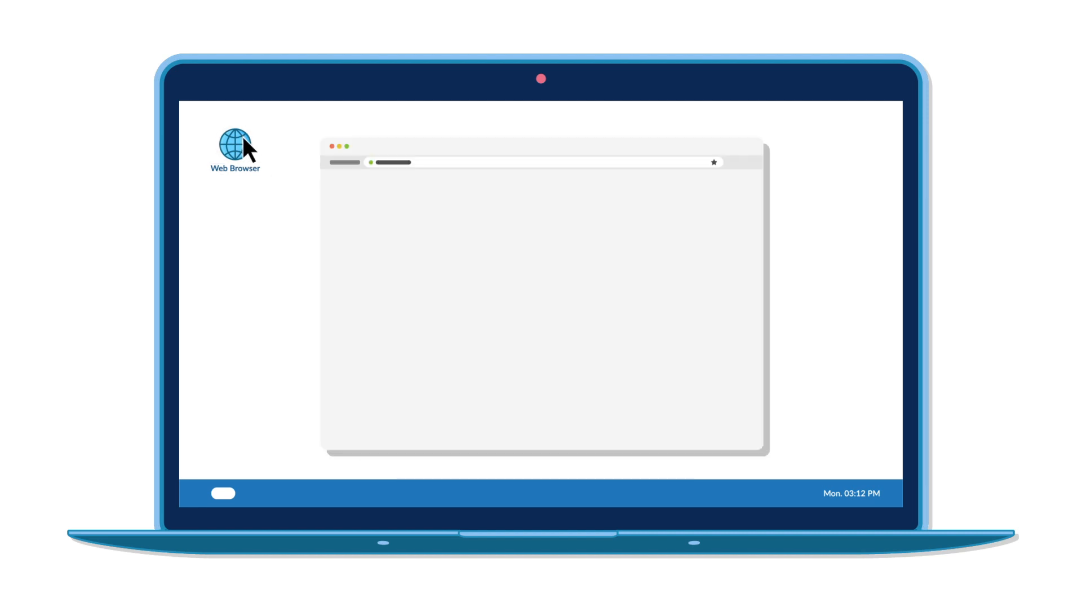
pyautogui.moveTo(735, 408)
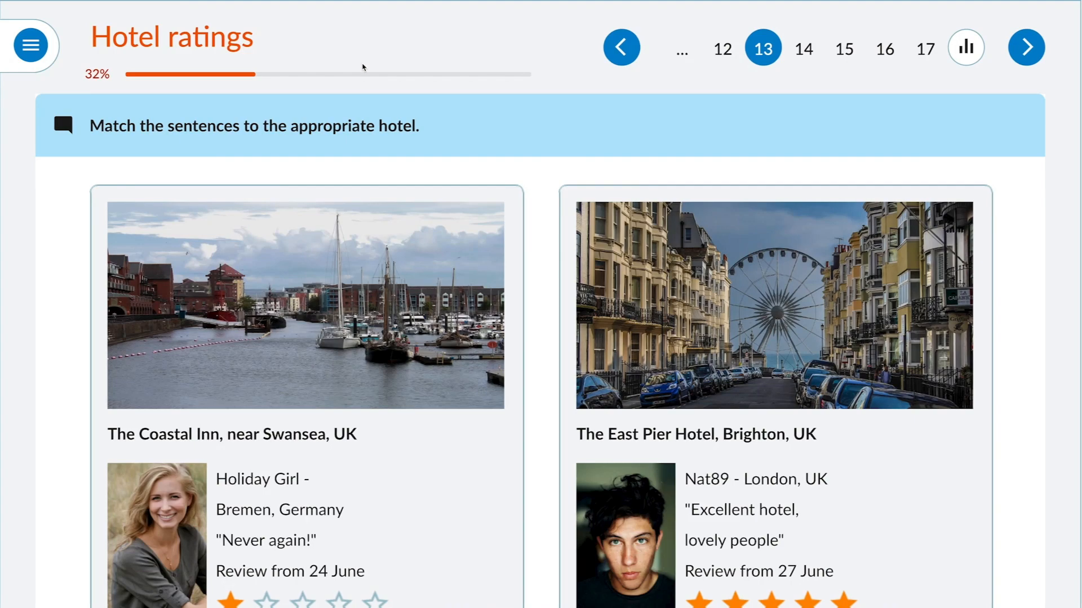
pyautogui.scroll(-3)
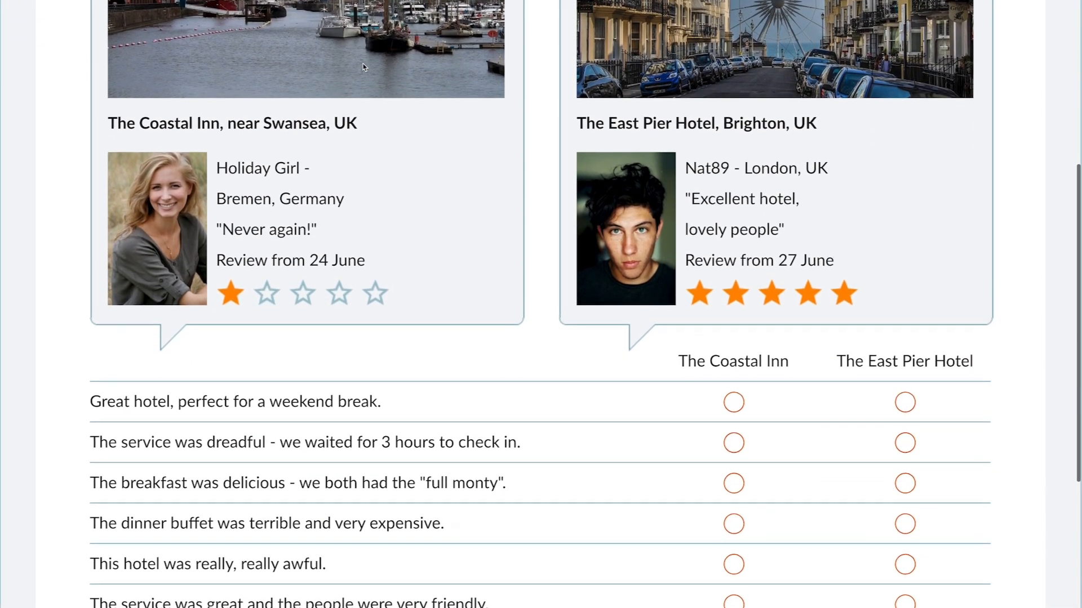
pyautogui.scroll(-3)
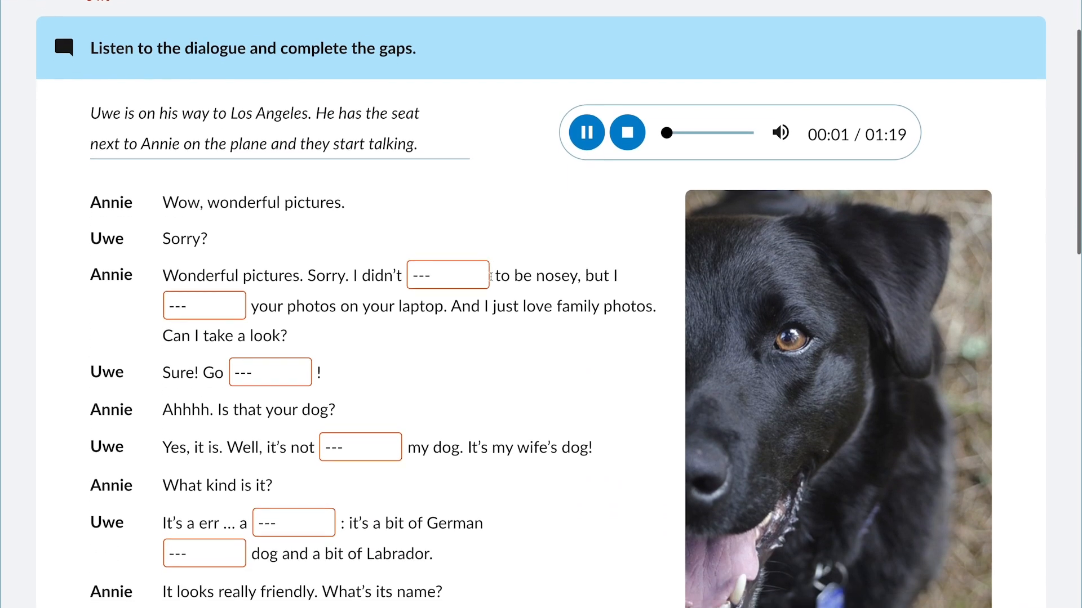
pyautogui.click(447, 275)
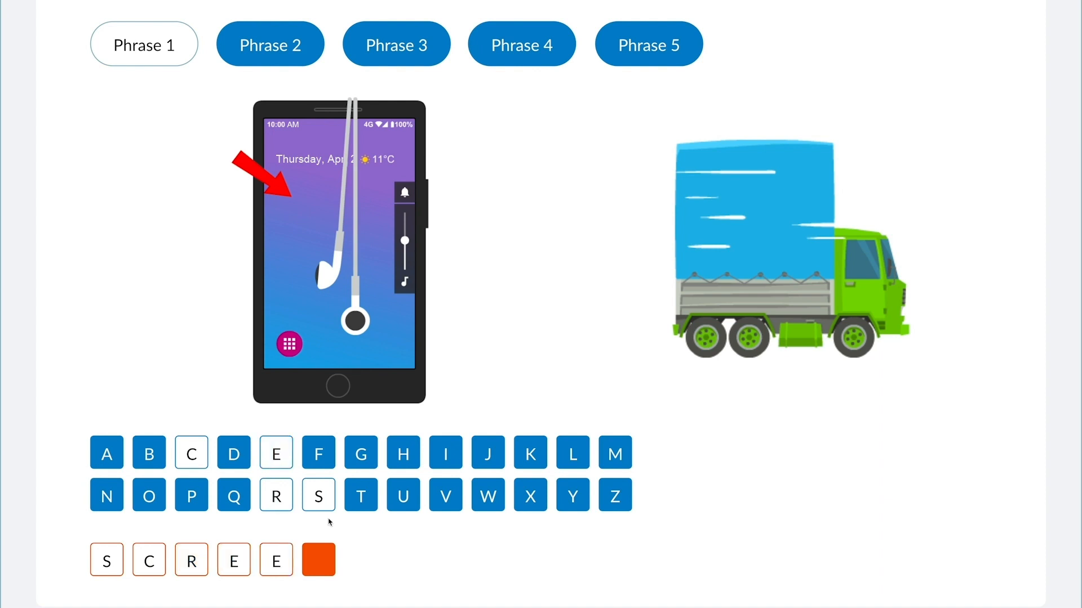
# Add the final letter N so the first phrase reads SCREEN
pyautogui.click(107, 496)
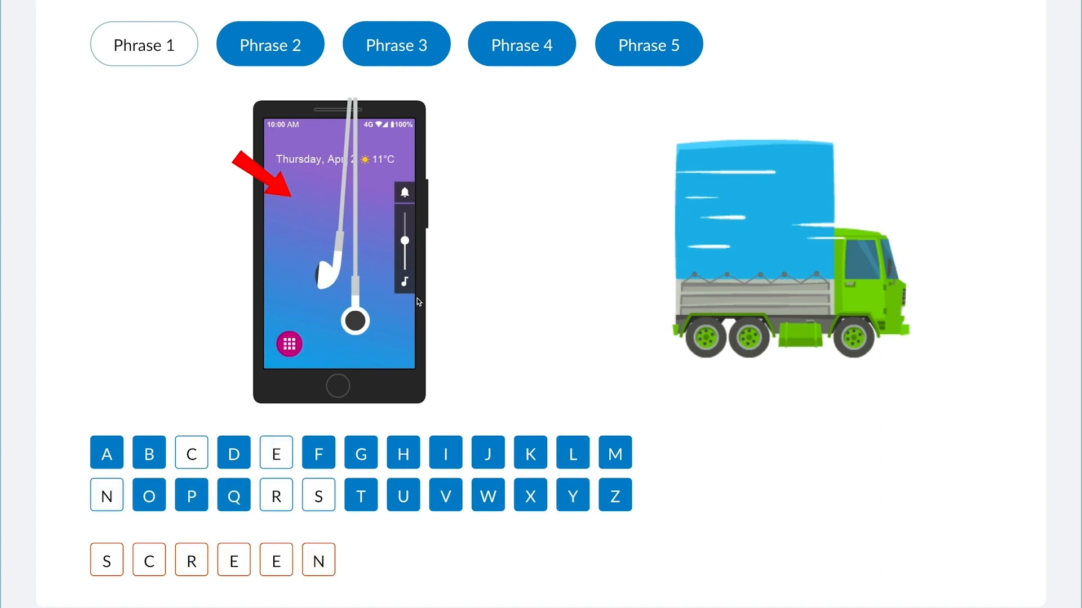